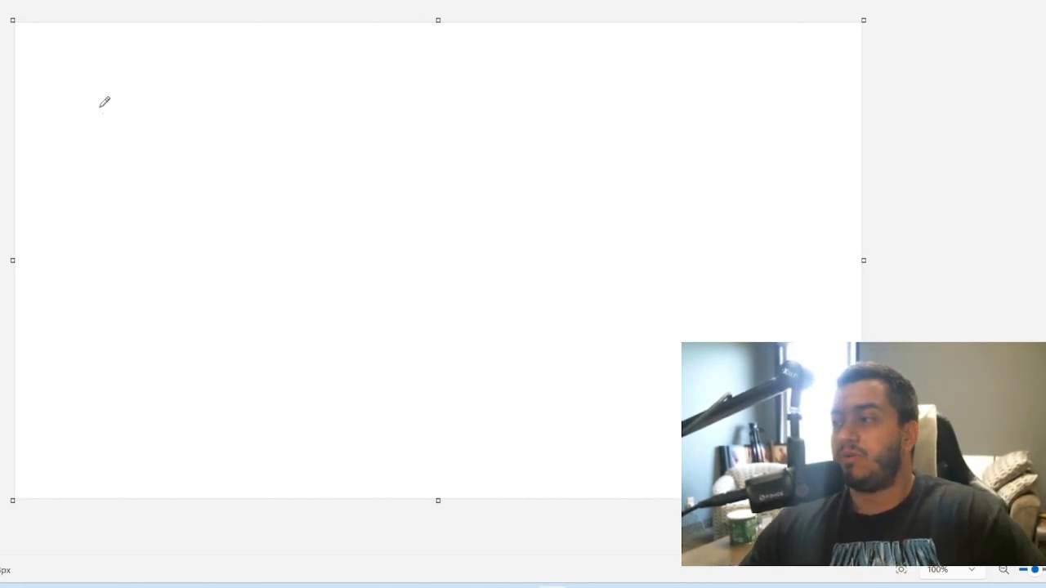
mouse_move(178, 101)
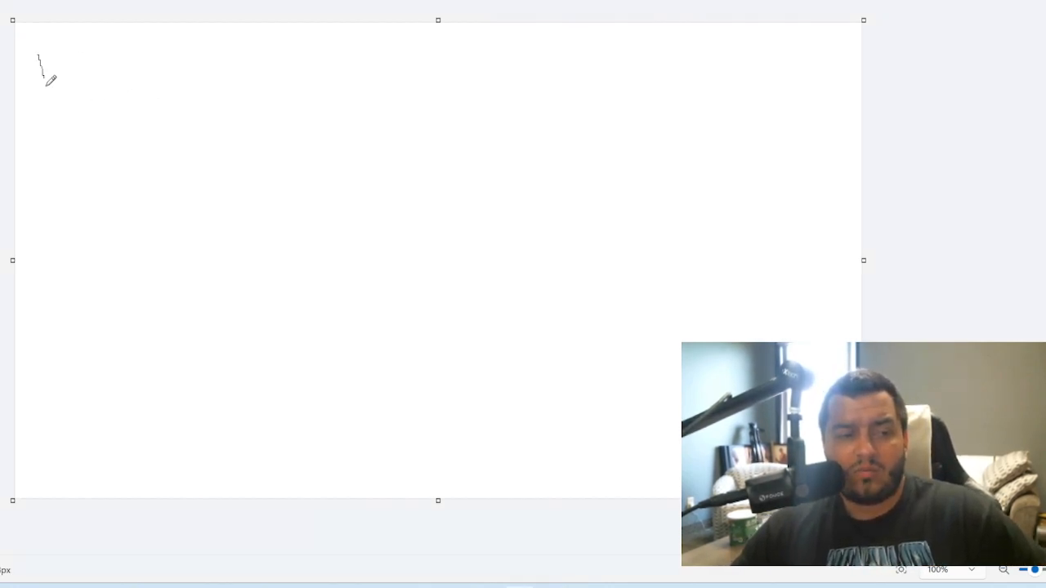
- Handwrite 'Ba + Ah' at top left and 'A' over a line over 'Ah' at top right
drag(40, 57, 57, 93)
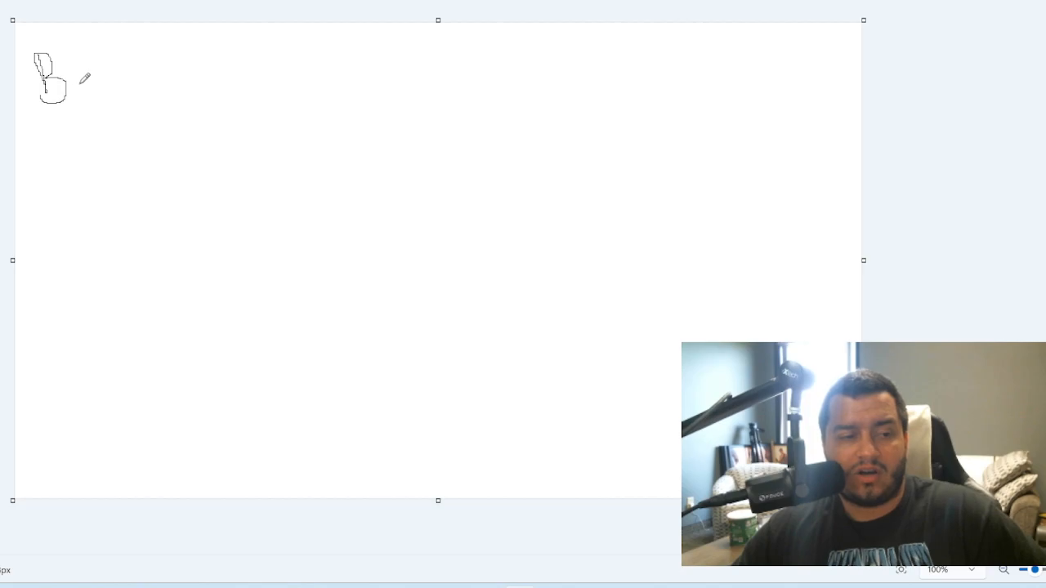
drag(74, 97, 106, 92)
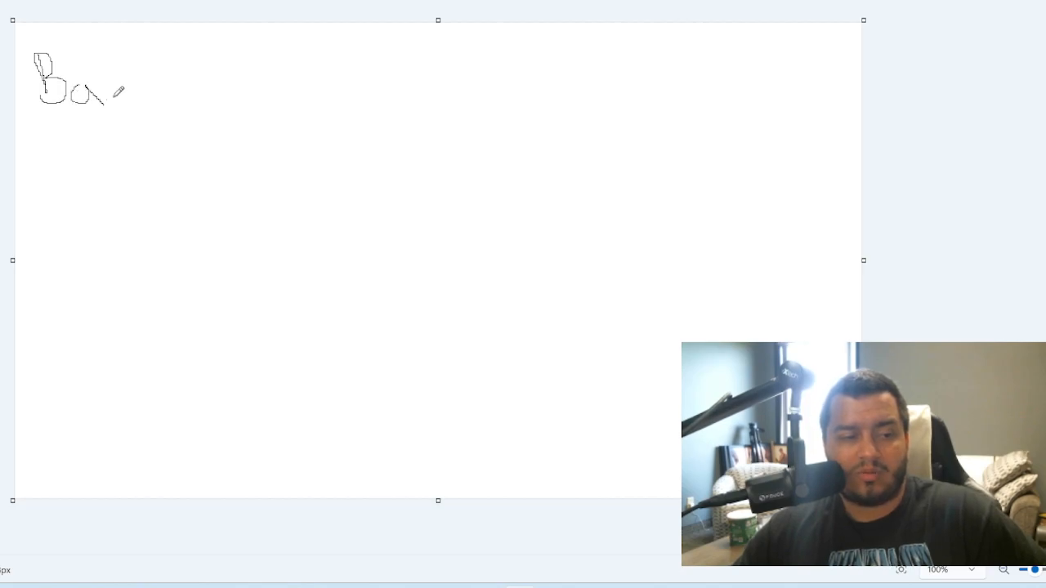
mouse_move(243, 78)
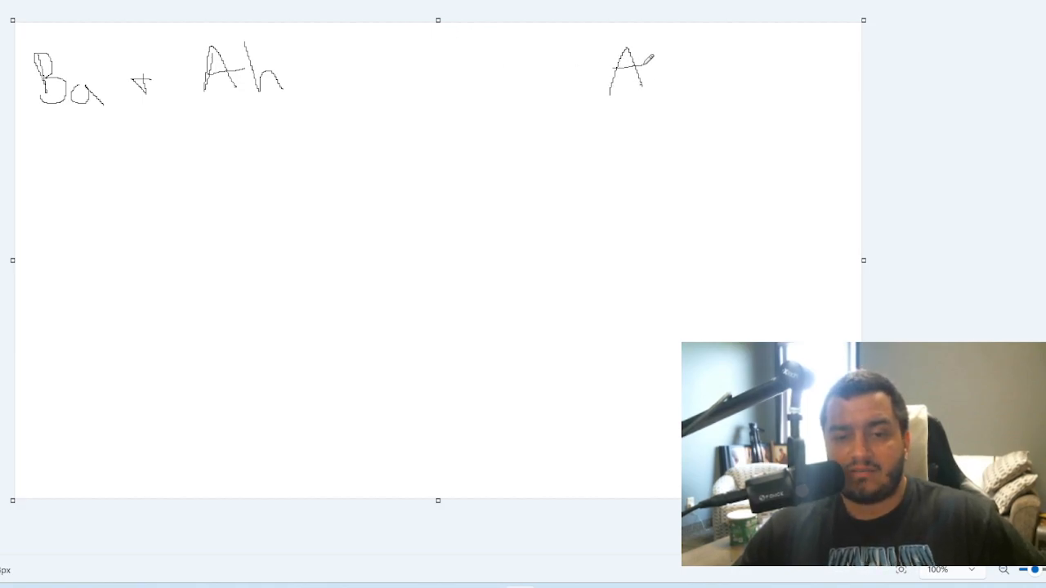
drag(589, 114, 732, 108)
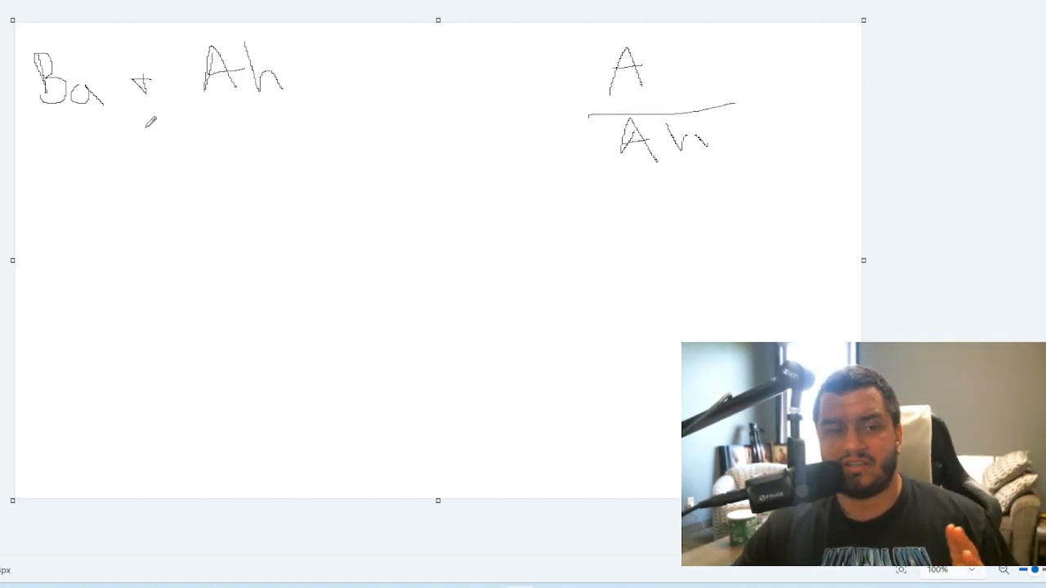
- Underline 'Ba', draw a down arrow beneath it and handwrite 'PR' at the arrow's end
drag(50, 116, 123, 107)
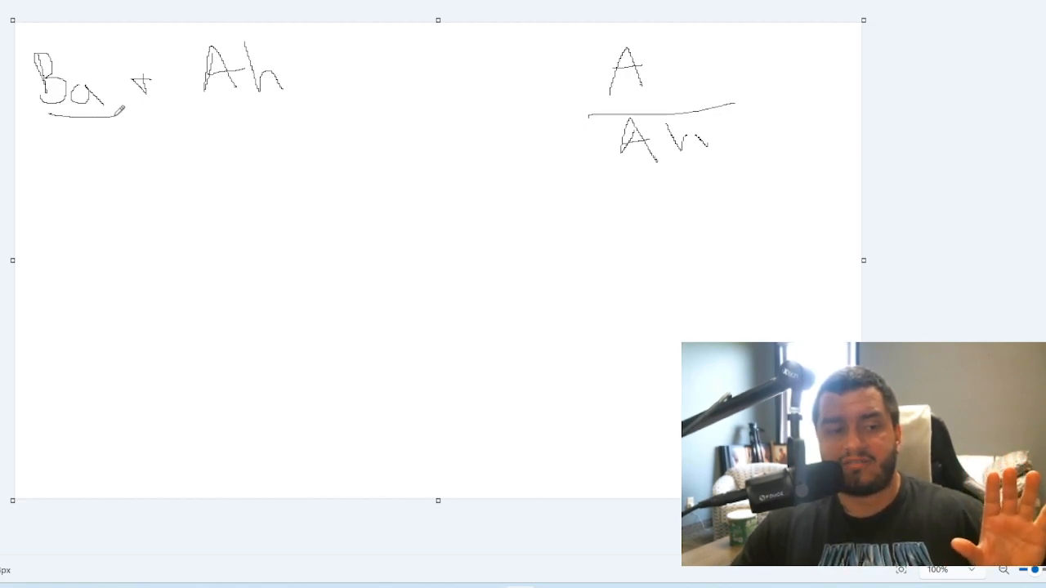
drag(72, 134, 72, 167)
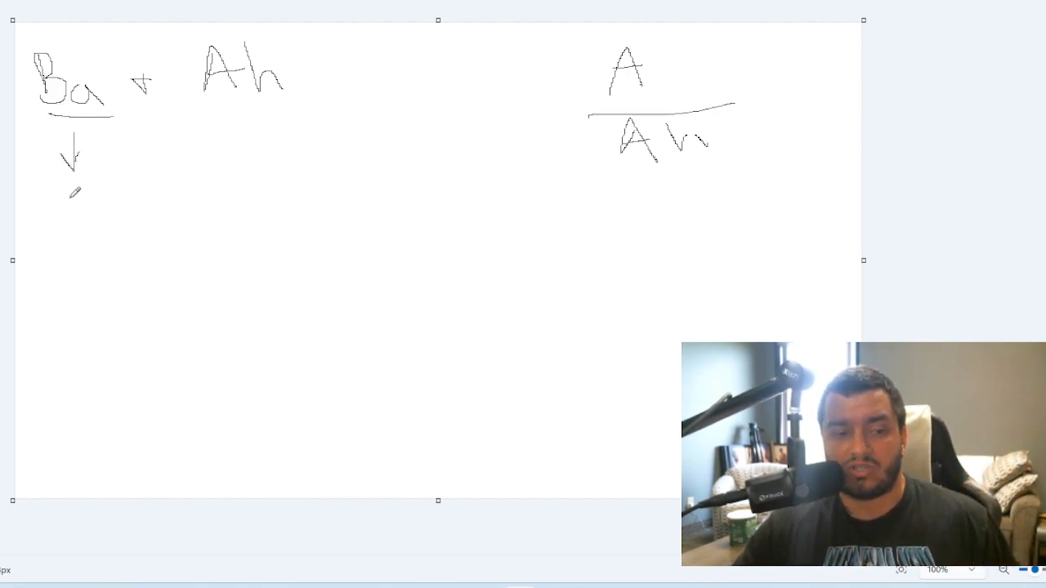
drag(62, 188, 90, 205)
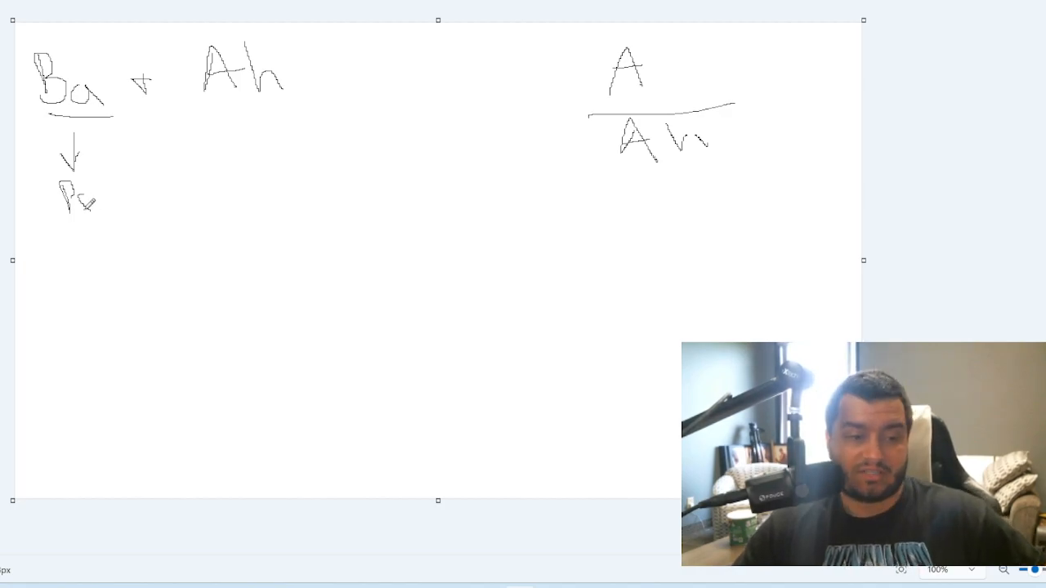
drag(81, 192, 74, 209)
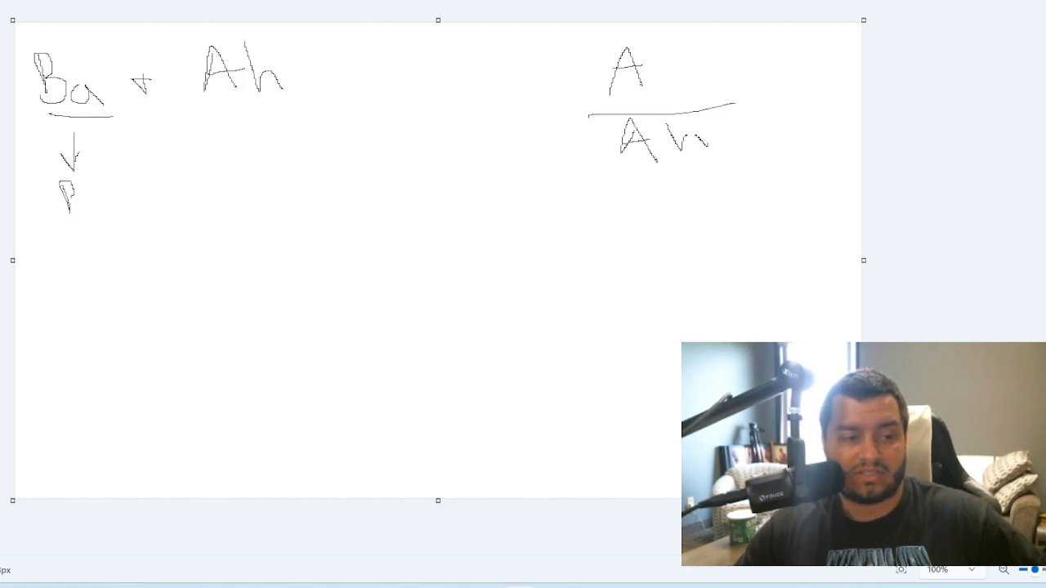
drag(73, 177, 90, 204)
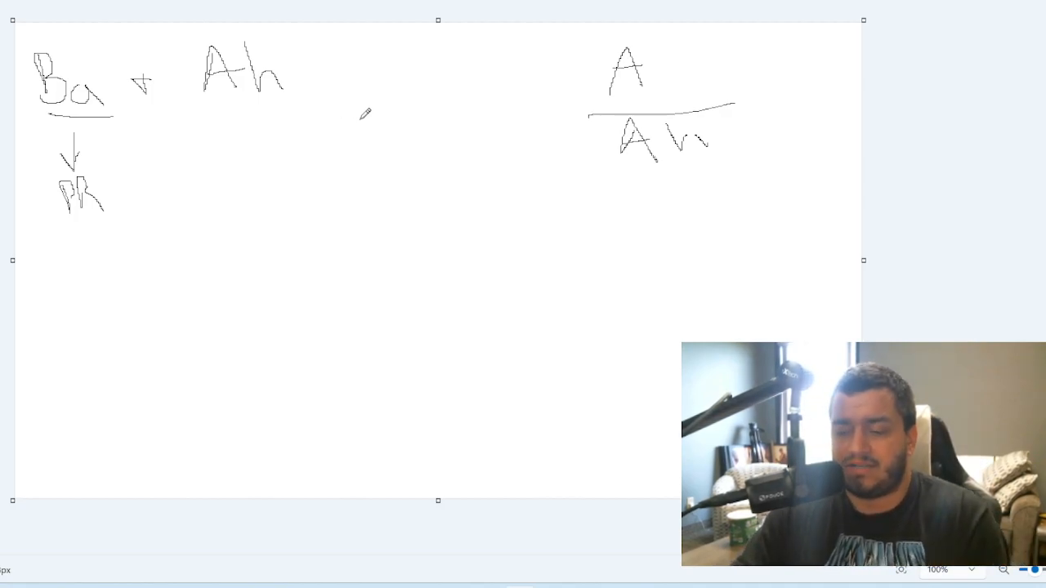
mouse_move(386, 106)
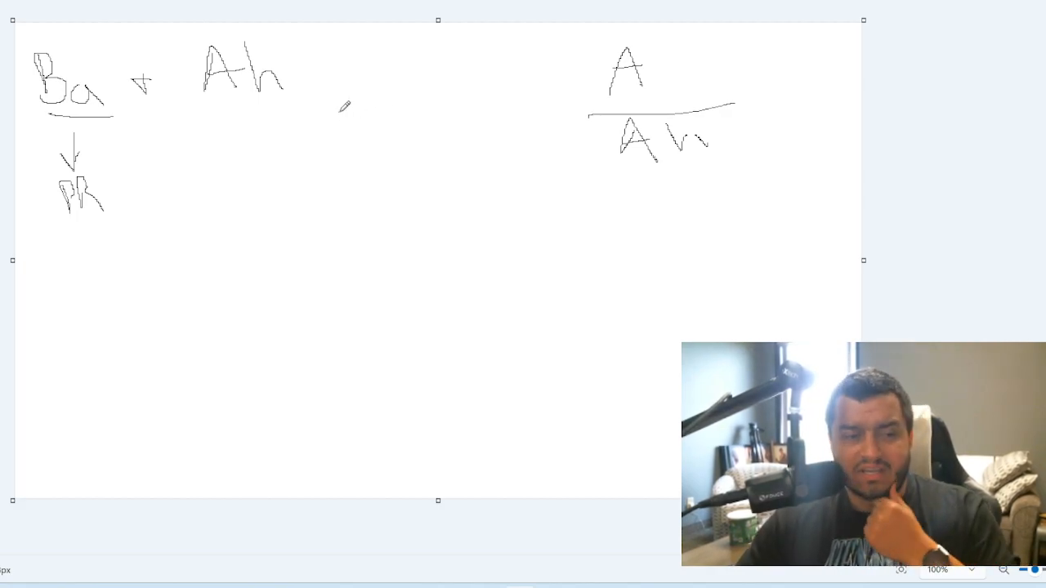
mouse_move(119, 185)
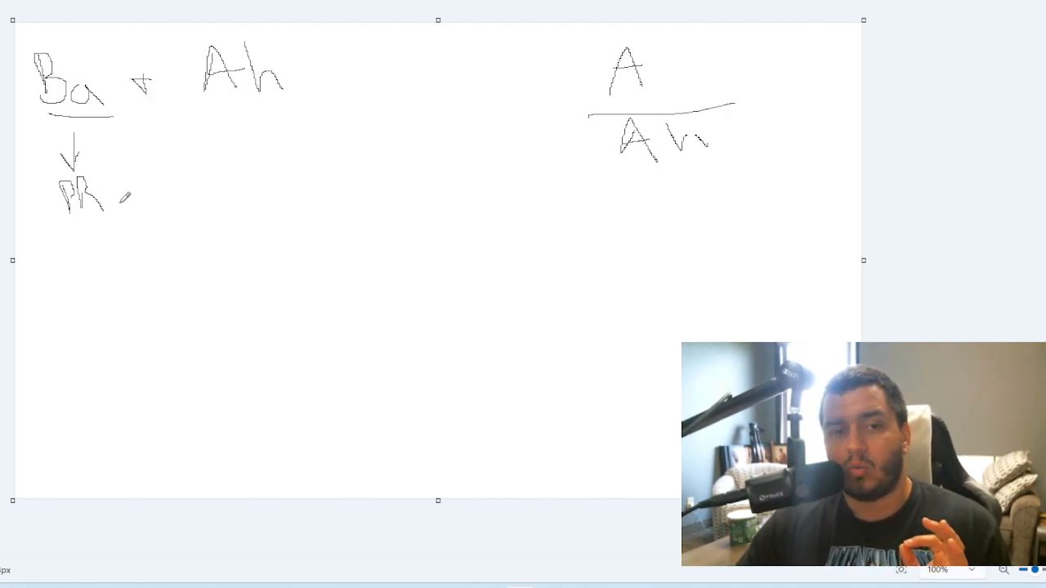
mouse_move(137, 186)
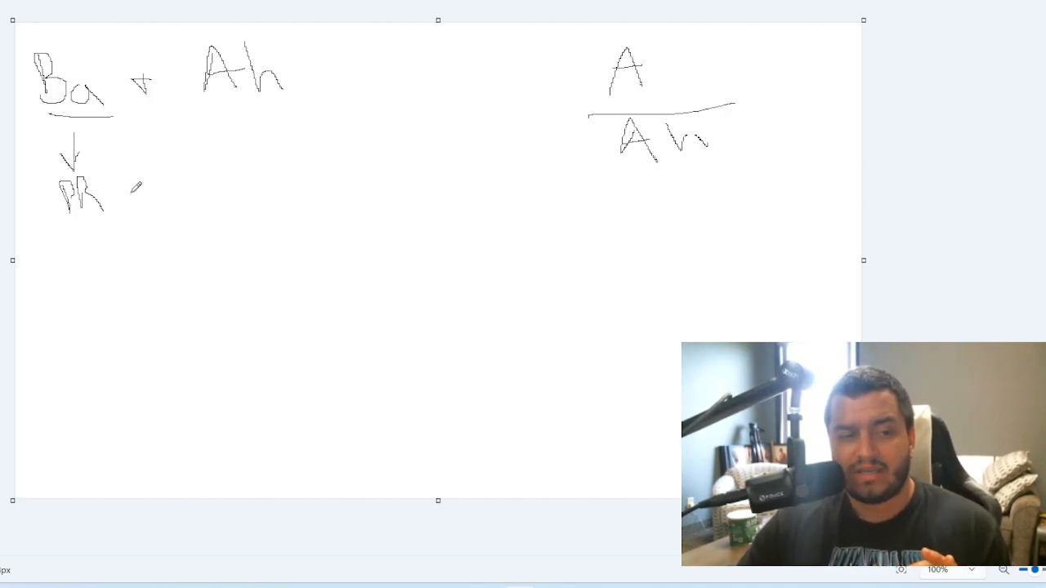
- Handwrite 'Vader' beside PR with a double underline and an arrow up to 'Ba'
drag(144, 172, 172, 188)
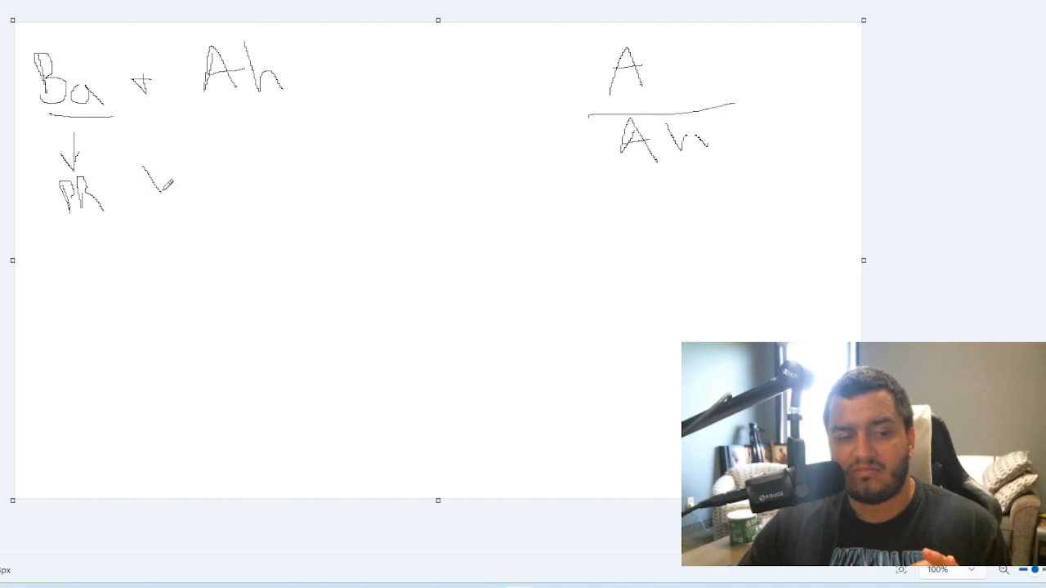
drag(150, 163, 229, 188)
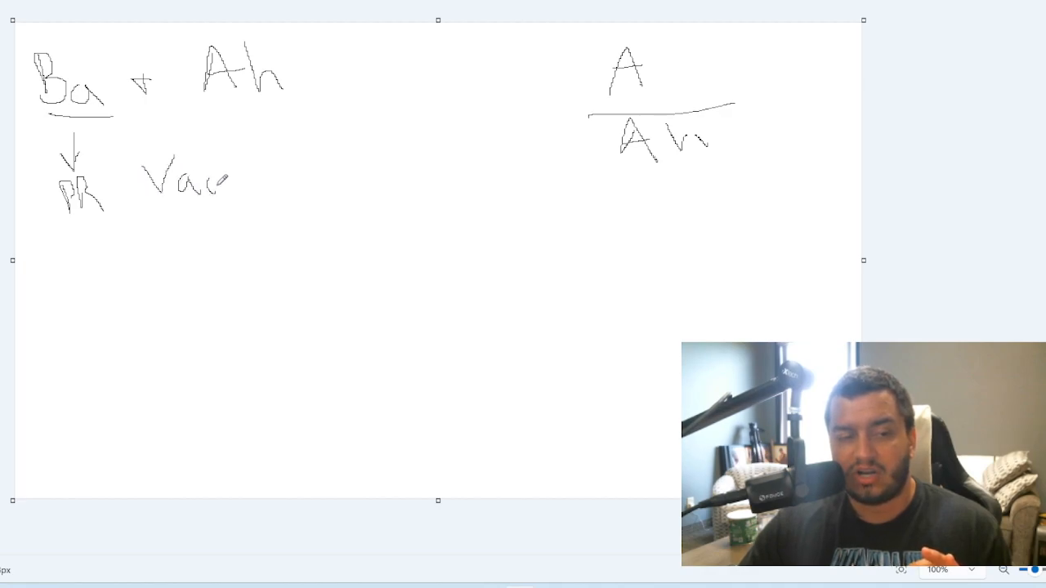
drag(221, 179, 308, 164)
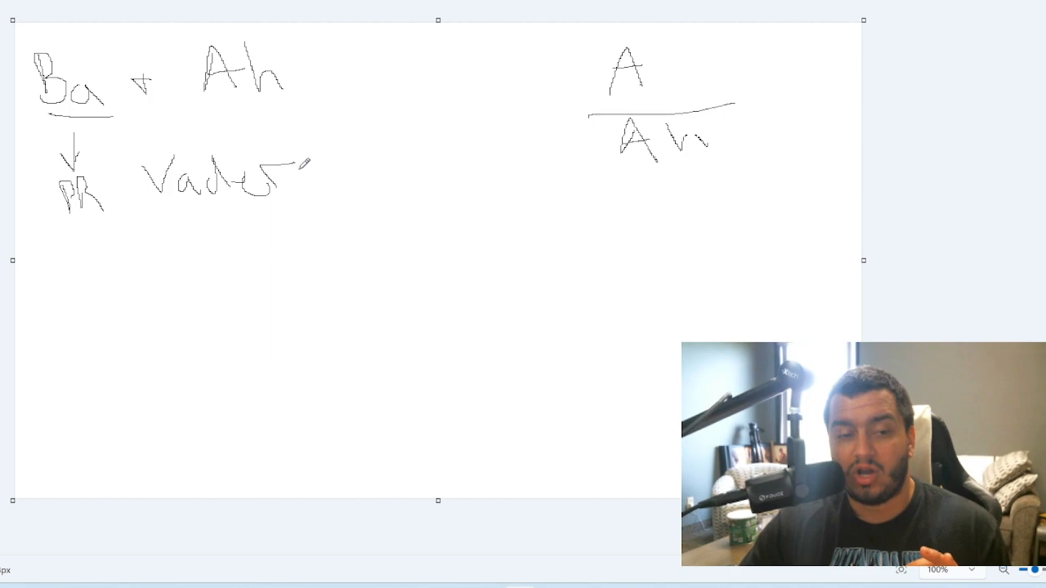
drag(156, 209, 340, 195)
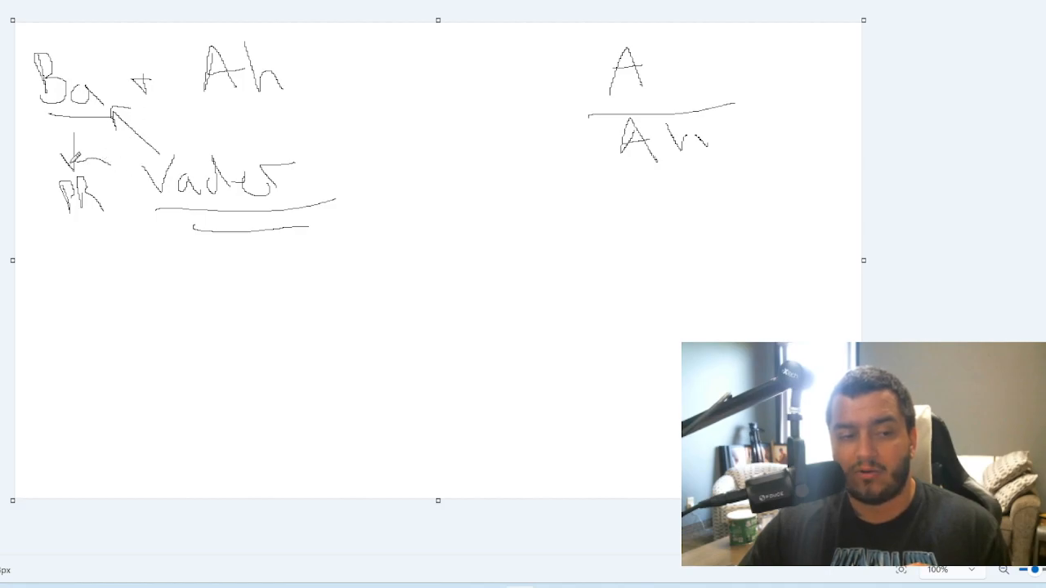
- Circle 'PR' and write a circled 'V' over 'BA' fraction below it with a label beside
drag(82, 147, 81, 213)
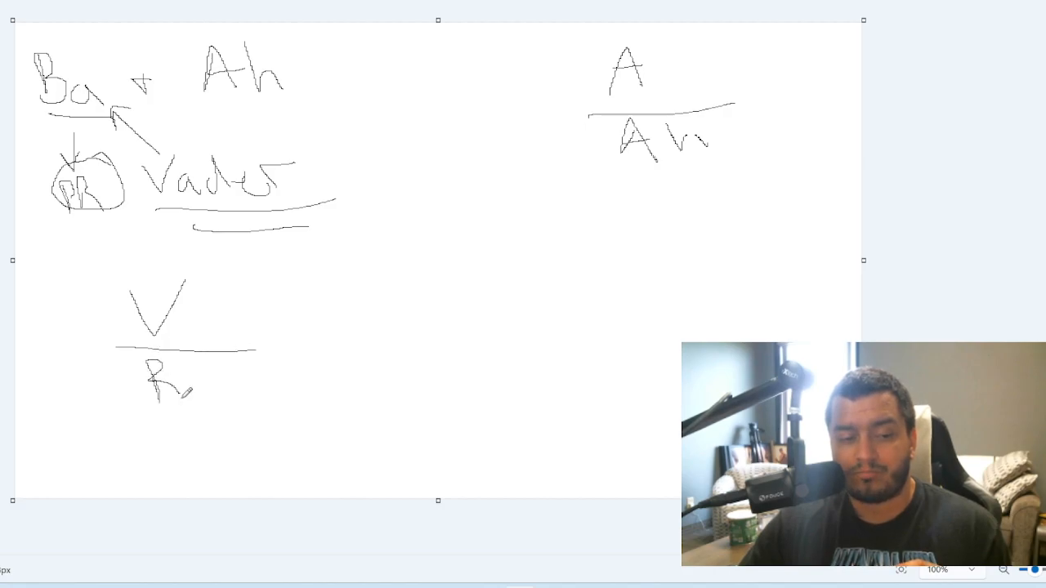
drag(148, 367, 237, 400)
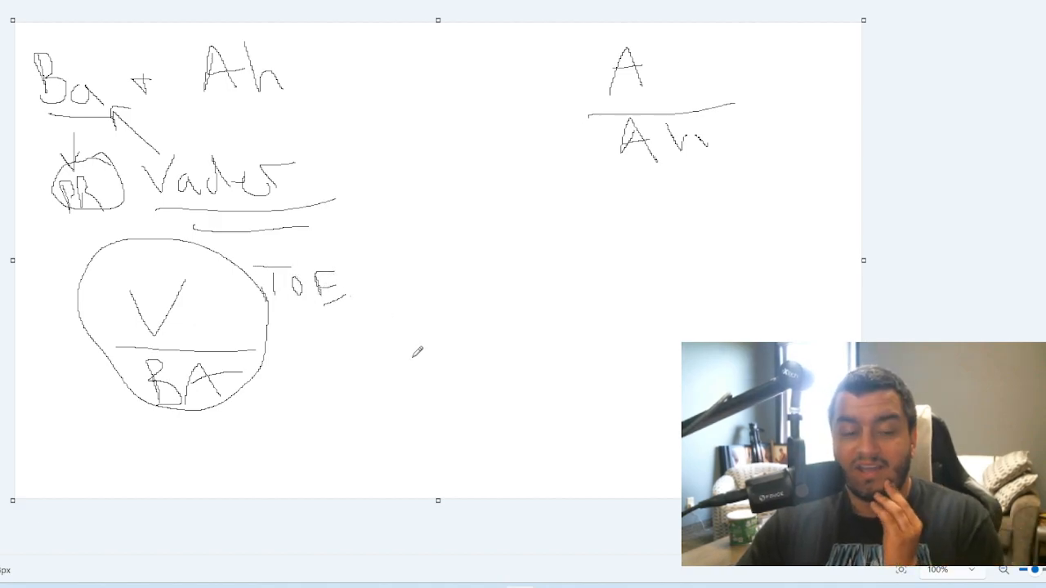
mouse_move(408, 255)
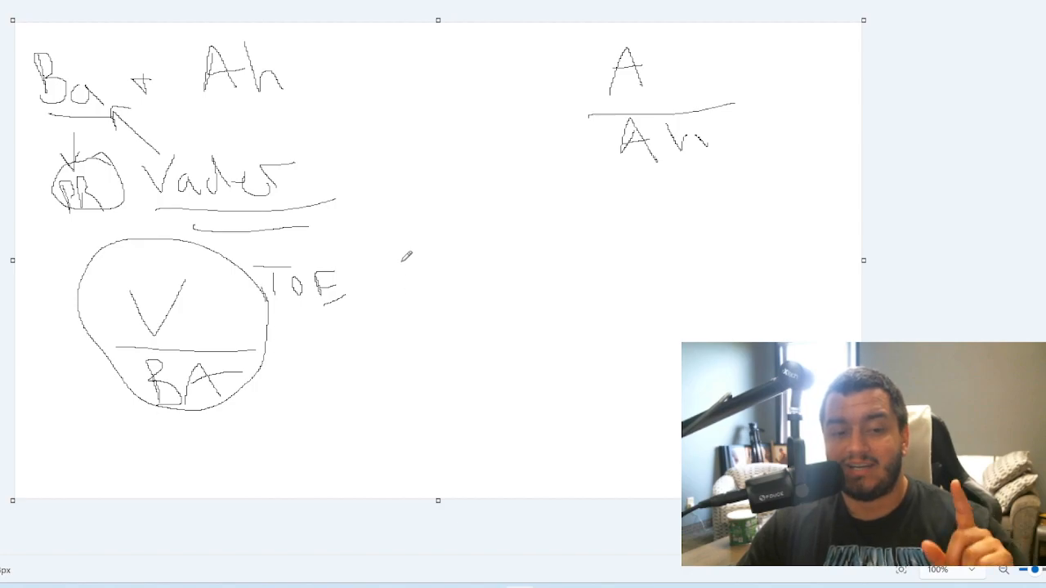
- Draw a rightward arrow from the circled fraction to a handwritten 'BA vs Ah' matchup, both circled
drag(366, 318, 520, 319)
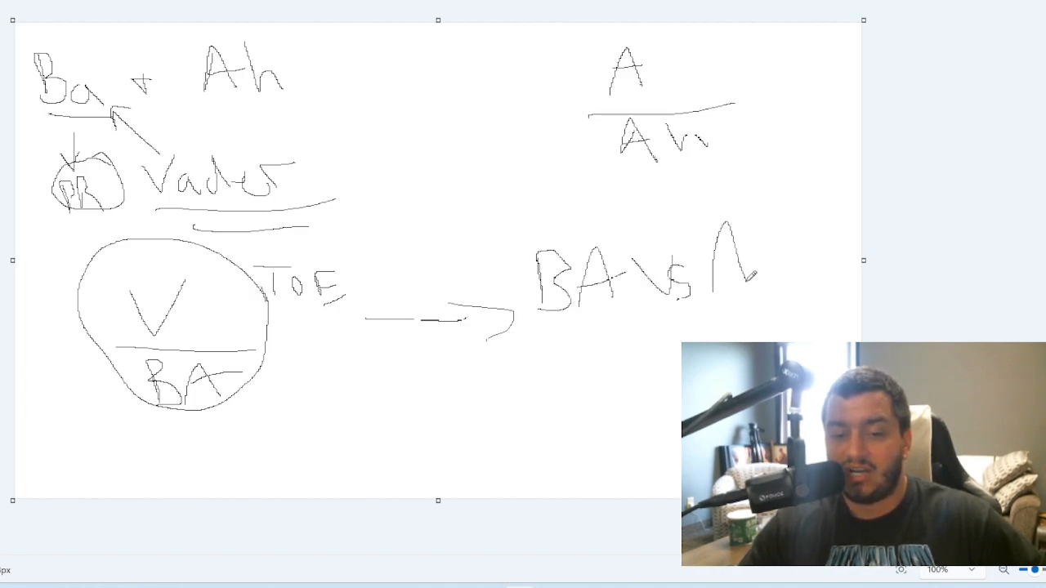
drag(711, 237, 805, 286)
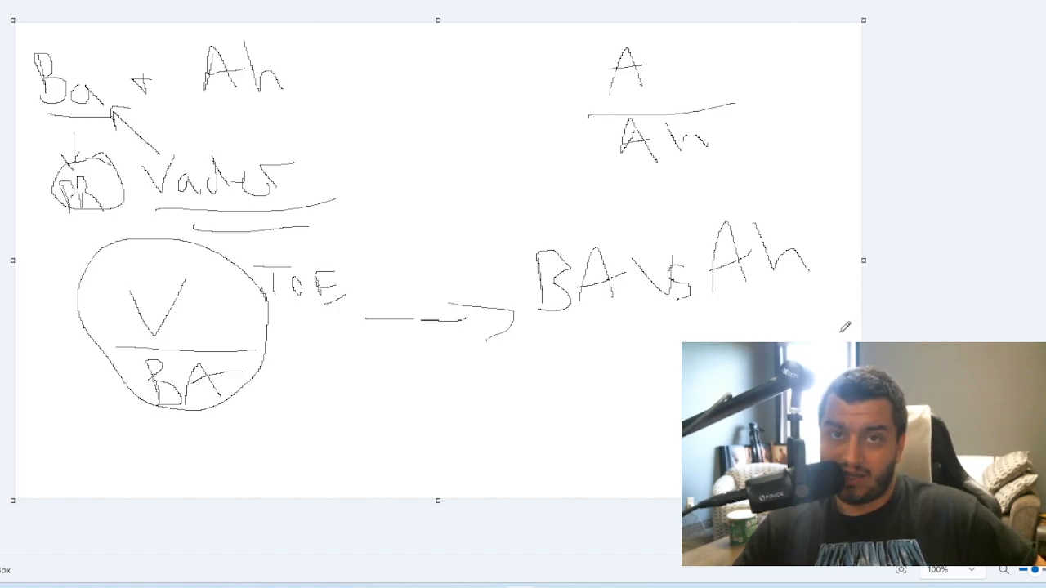
drag(556, 323, 804, 291)
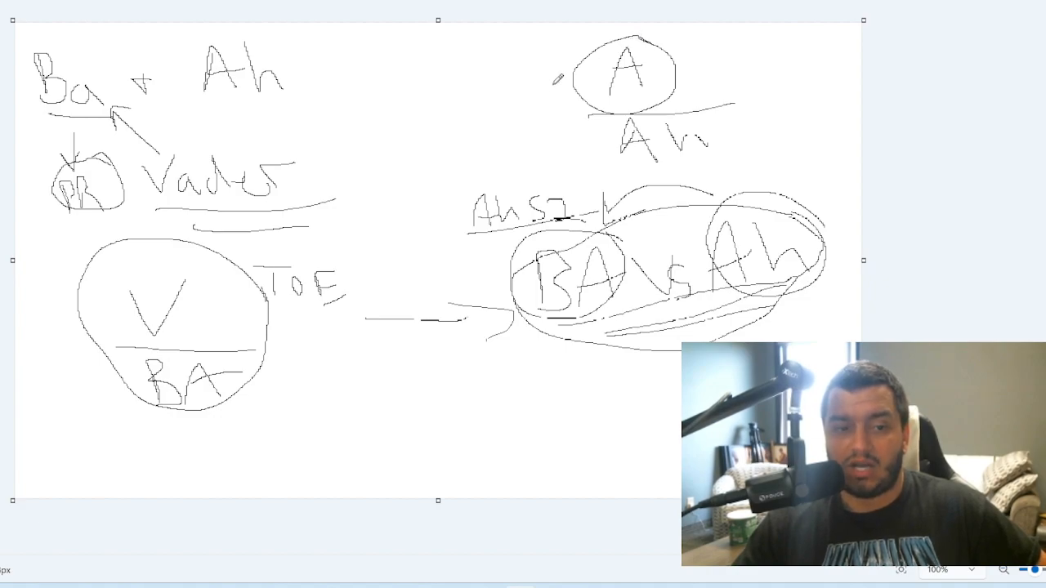
- Draw a long arrow from circled 'A' to 'Vader' and write 'BA vs V' near the bottom
drag(564, 89, 327, 171)
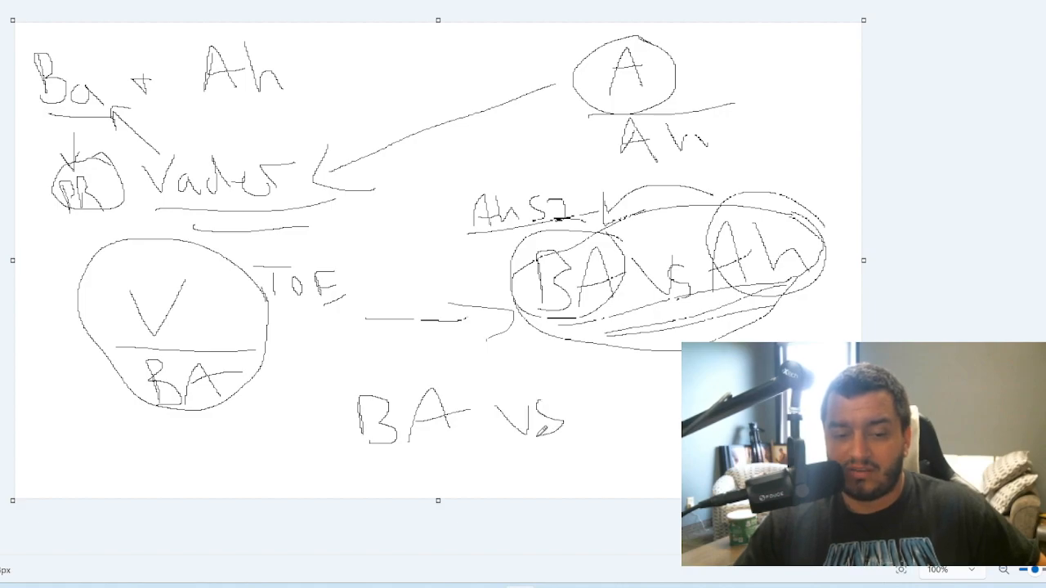
drag(589, 384, 646, 441)
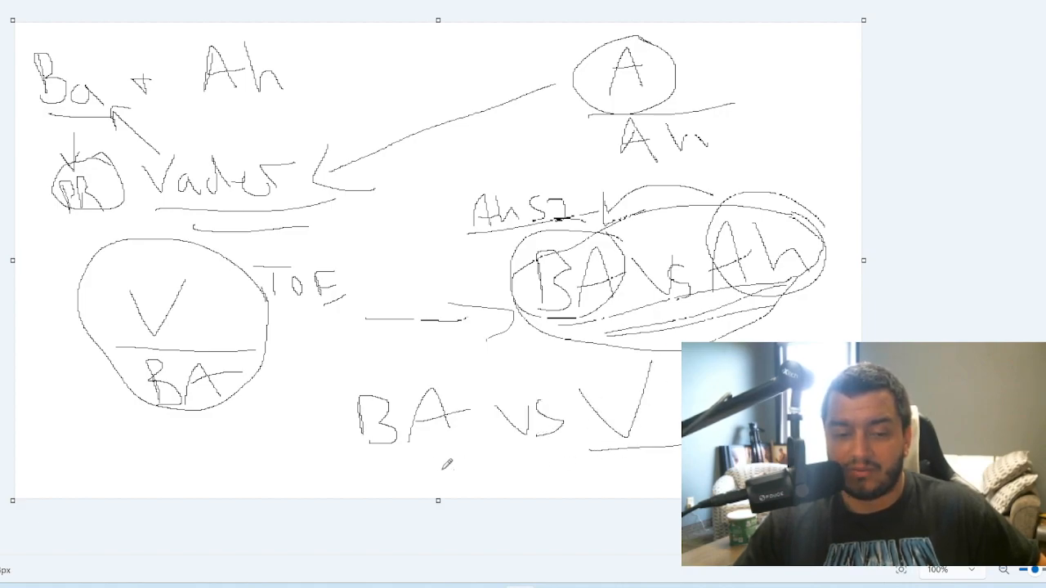